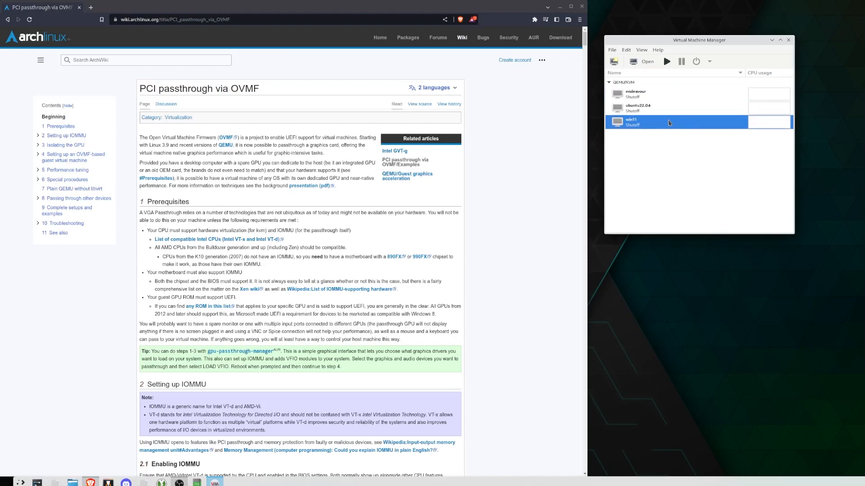
{"action": "mouse_move", "coordinate": [651, 126]}
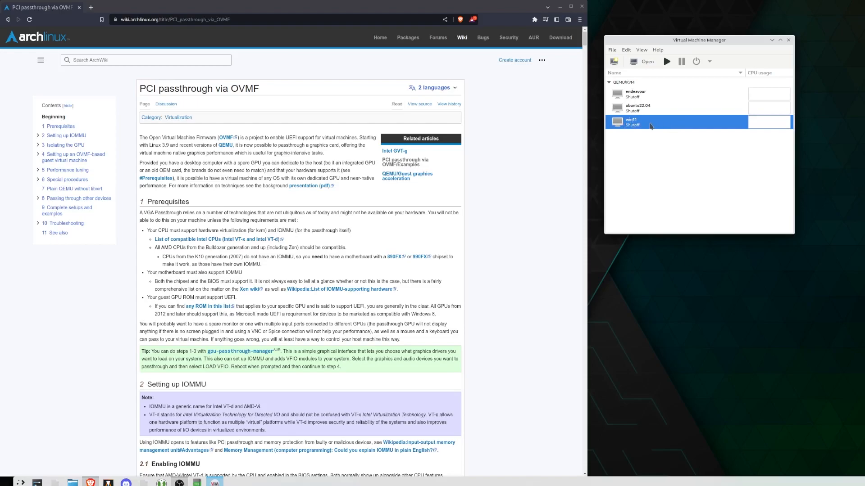
{"action": "mouse_move", "coordinate": [668, 133]}
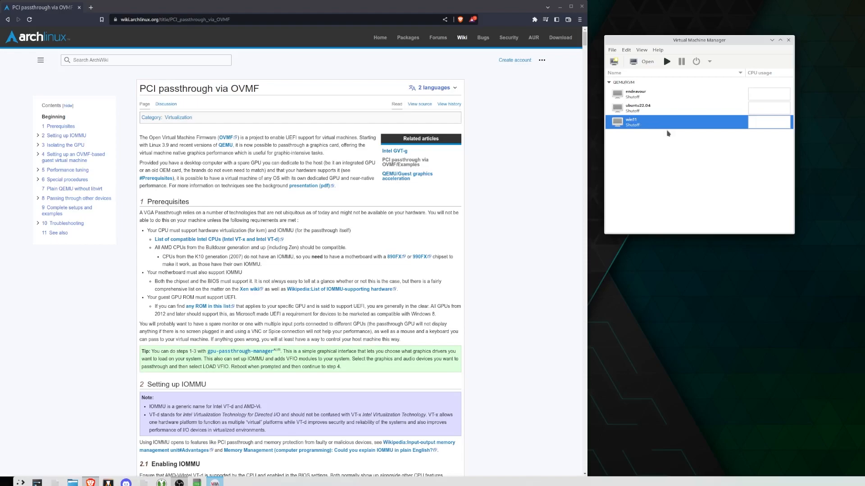
{"action": "mouse_move", "coordinate": [661, 114]}
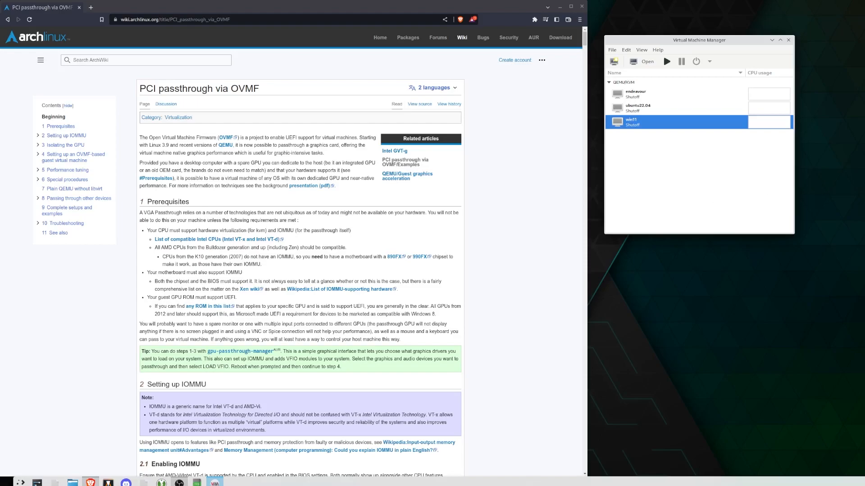
Select the ubuntu22.04 guest, then the endeavour guest, in the VM list
{"action": "left_click", "coordinate": [638, 108]}
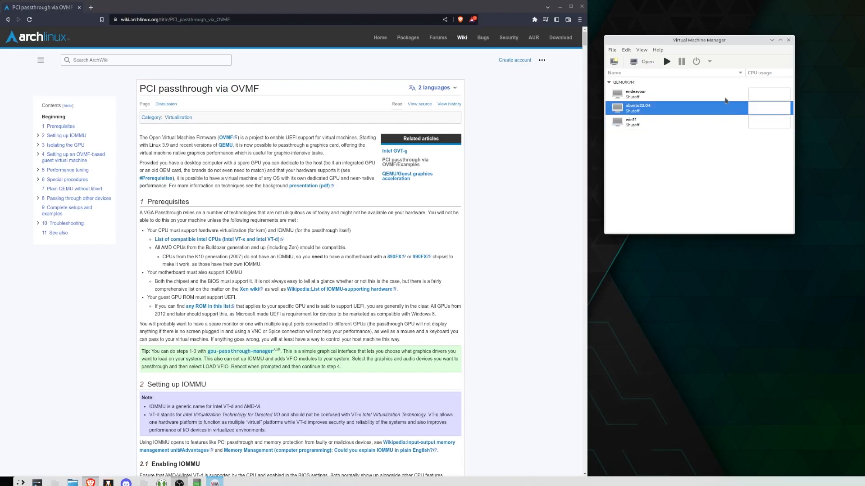
{"action": "left_click", "coordinate": [643, 93]}
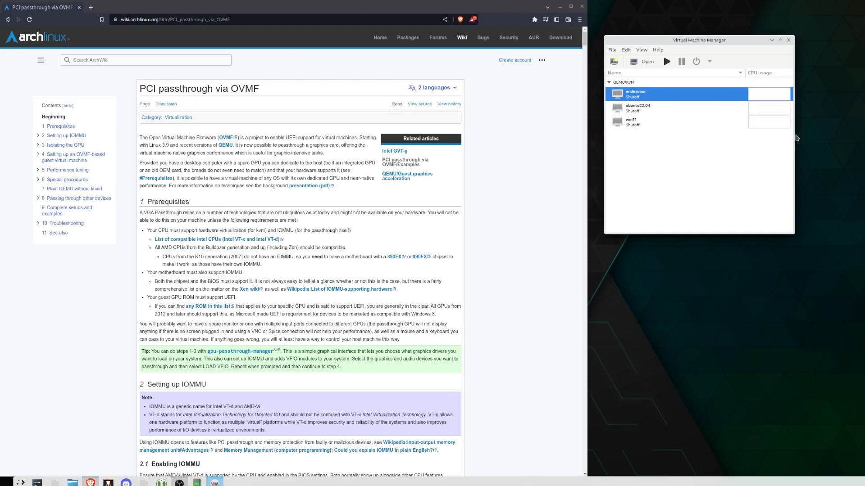
{"action": "mouse_move", "coordinate": [473, 130]}
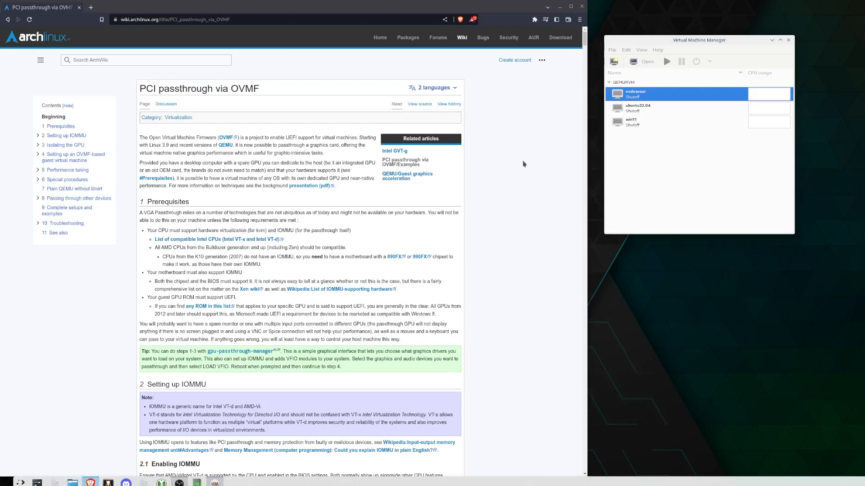
{"action": "mouse_move", "coordinate": [513, 159]}
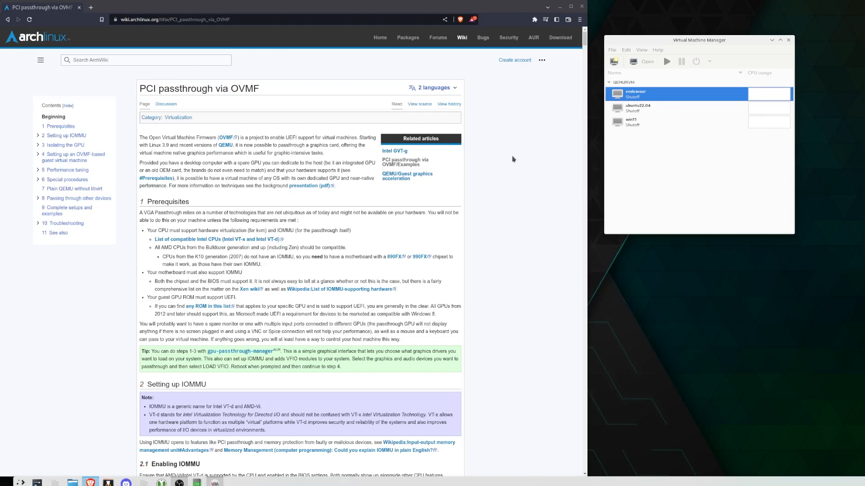
{"action": "mouse_move", "coordinate": [475, 138]}
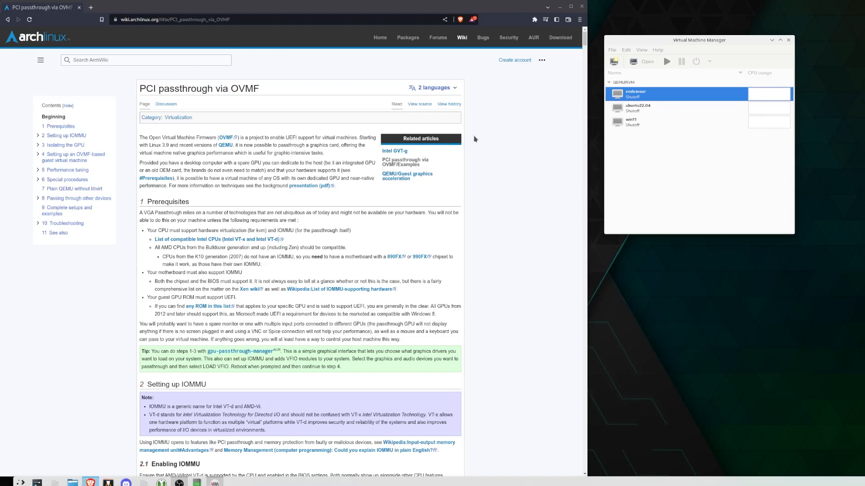